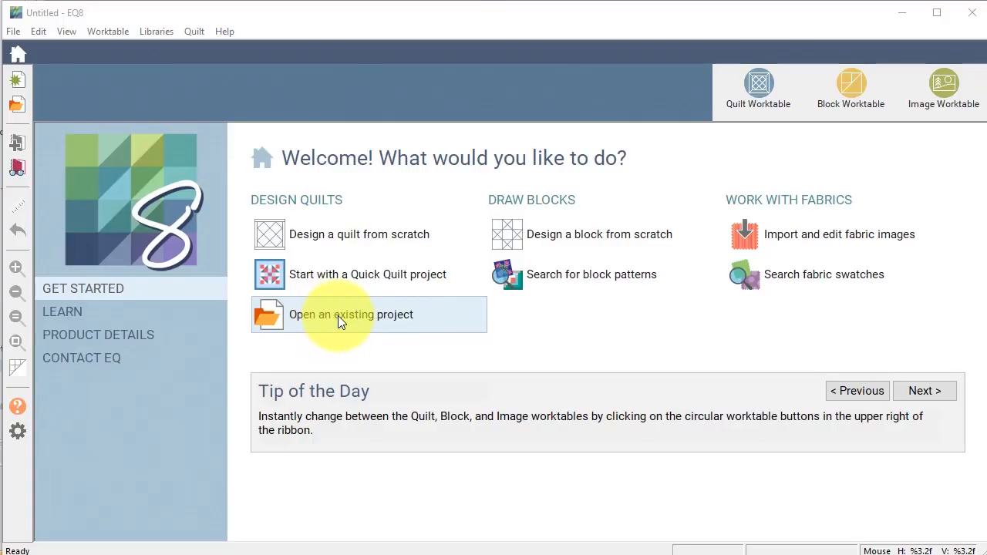
Open the saved project 'Fabric Artist using Symmetry.PJ8' from the Project Helper list
{"action": "left_click", "coordinate": [352, 314]}
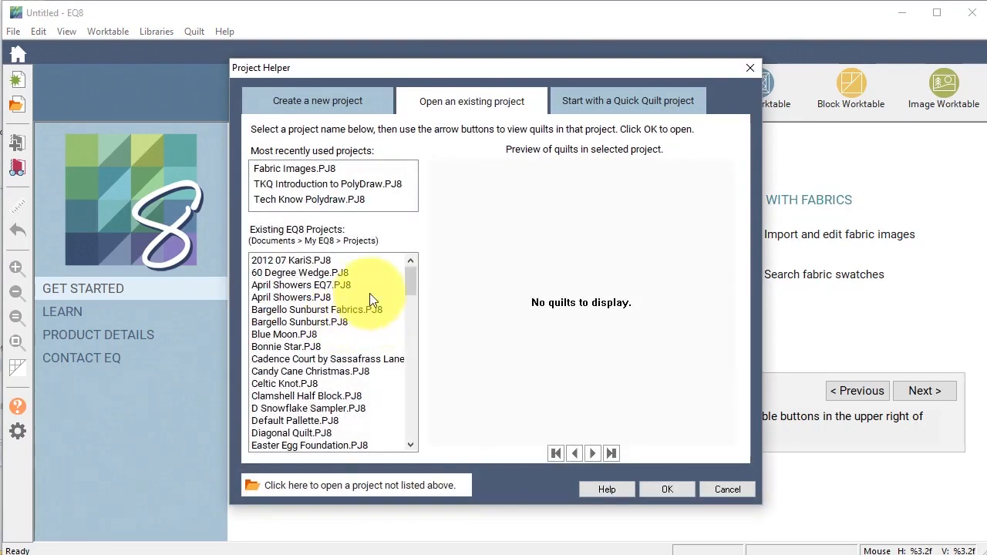
{"action": "scroll", "scroll_direction": "down", "scroll_amount": 3}
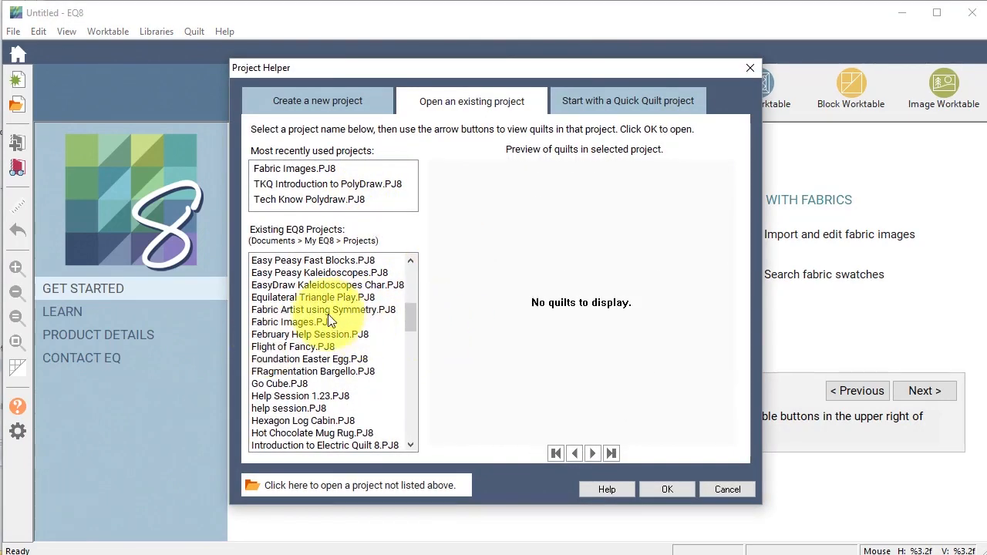
{"action": "left_click", "coordinate": [324, 308]}
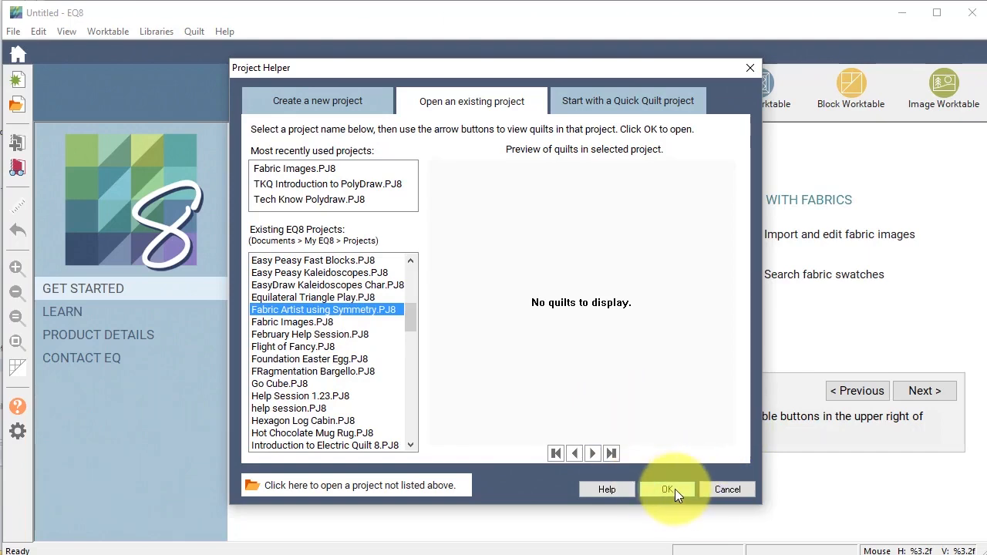
{"action": "left_click", "coordinate": [667, 489]}
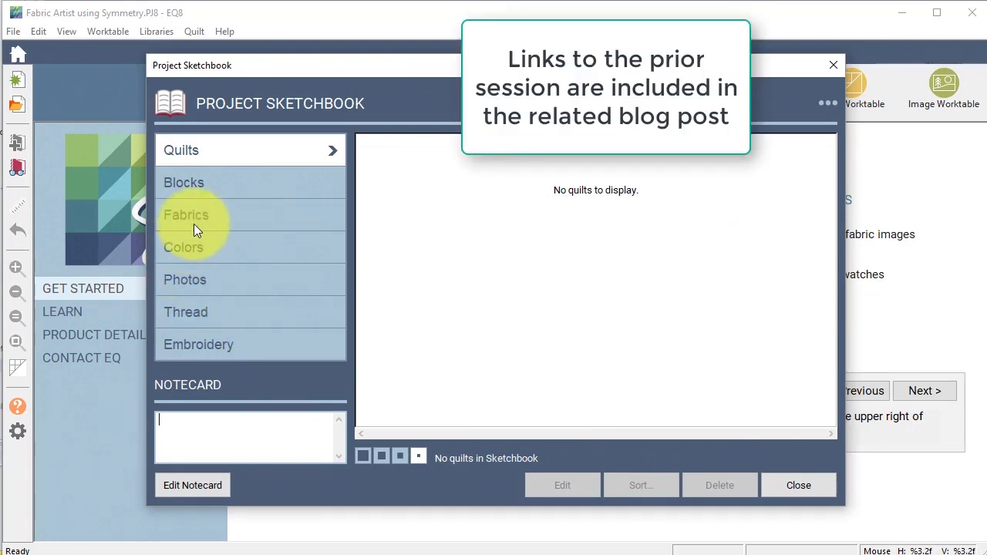
Copy the sketchbook's 11 symmetry photos into the project fabrics and close the sketchbook
{"action": "left_click", "coordinate": [185, 279]}
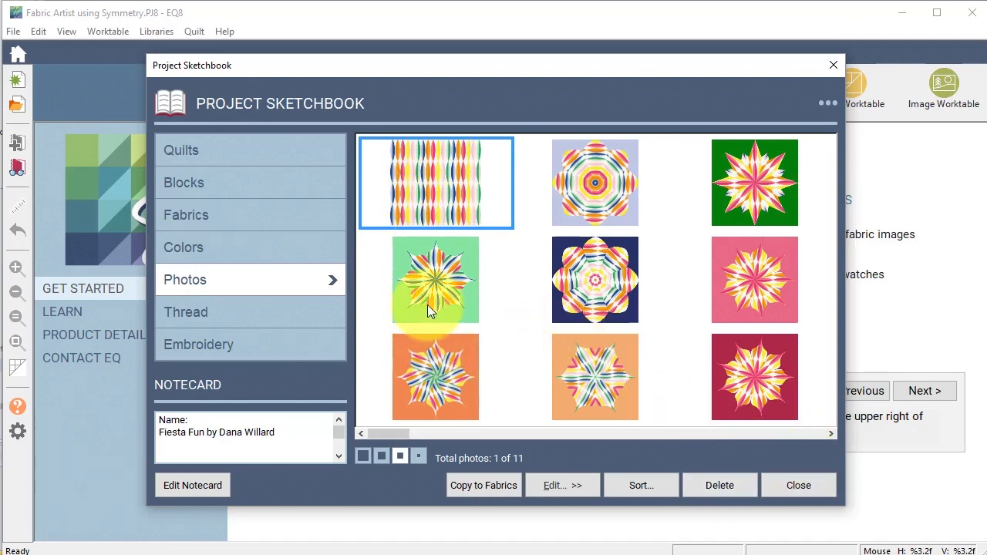
{"action": "left_click", "coordinate": [435, 281]}
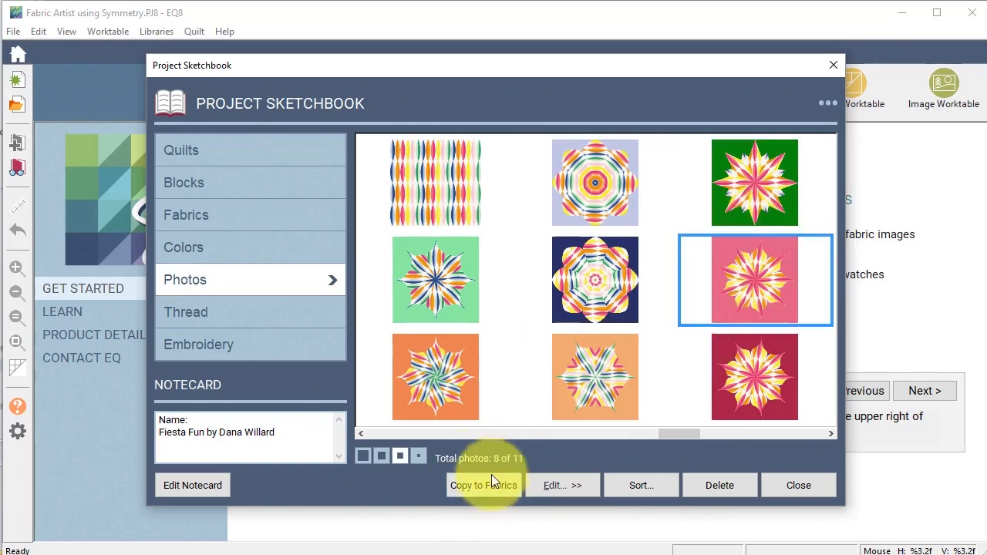
{"action": "left_click", "coordinate": [484, 484]}
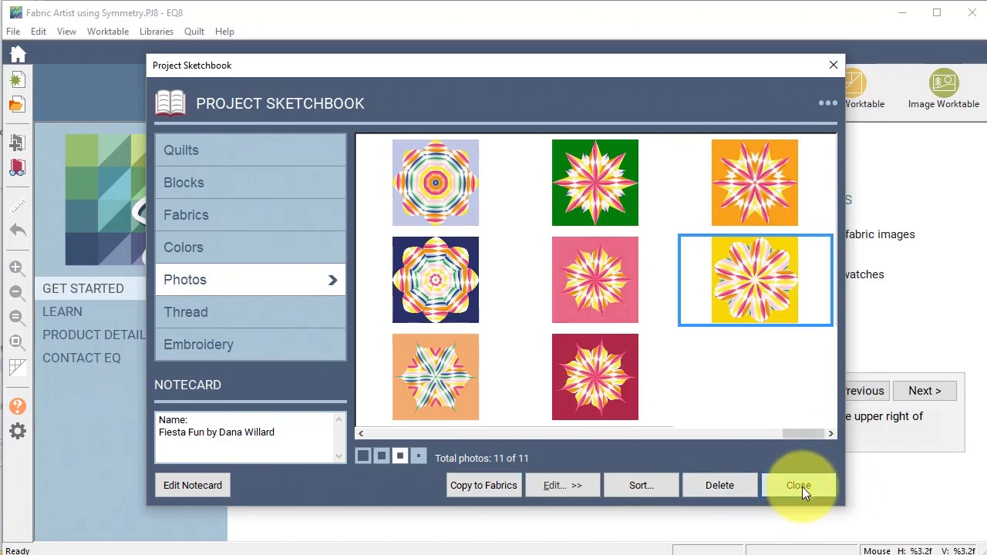
{"action": "left_click", "coordinate": [799, 484]}
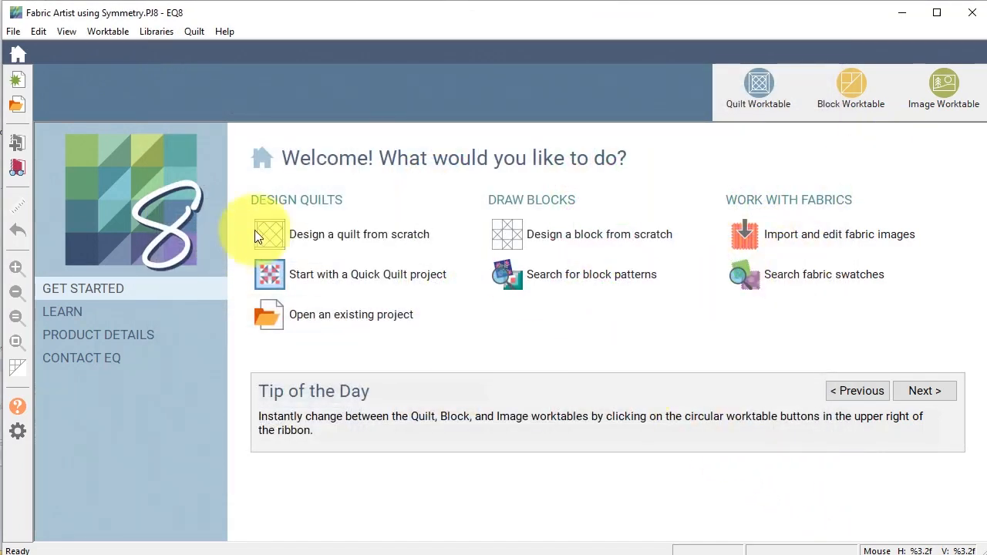
Start a new horizontal quilt with 3 blocks across, 2 rows and 12-inch finished blocks
{"action": "left_click", "coordinate": [268, 234]}
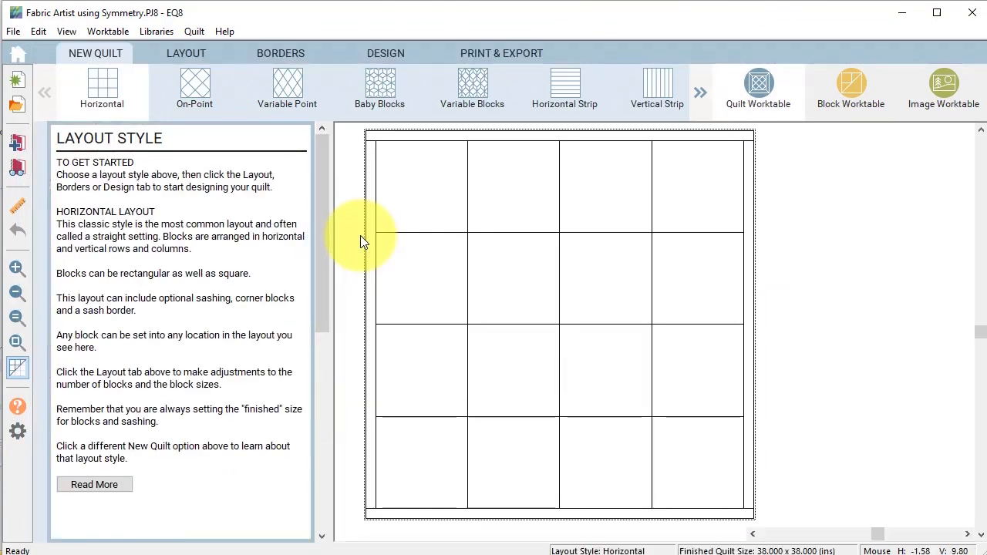
{"action": "mouse_move", "coordinate": [77, 54]}
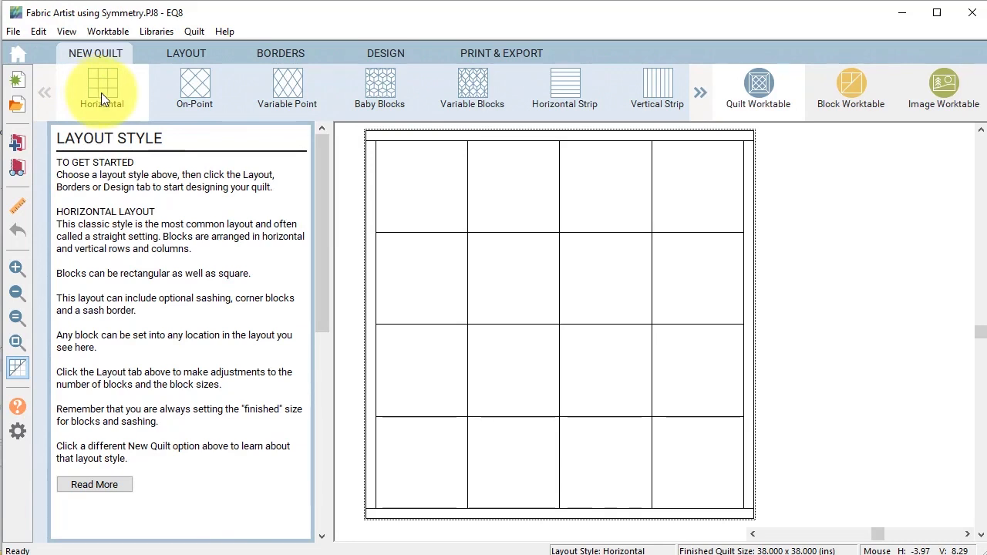
{"action": "left_click", "coordinate": [185, 53]}
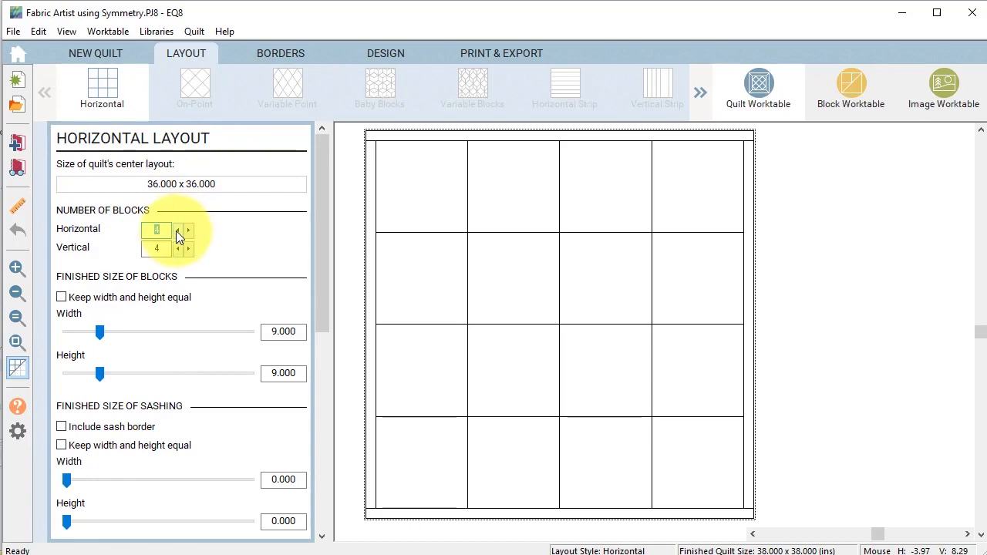
{"action": "left_click", "coordinate": [176, 232]}
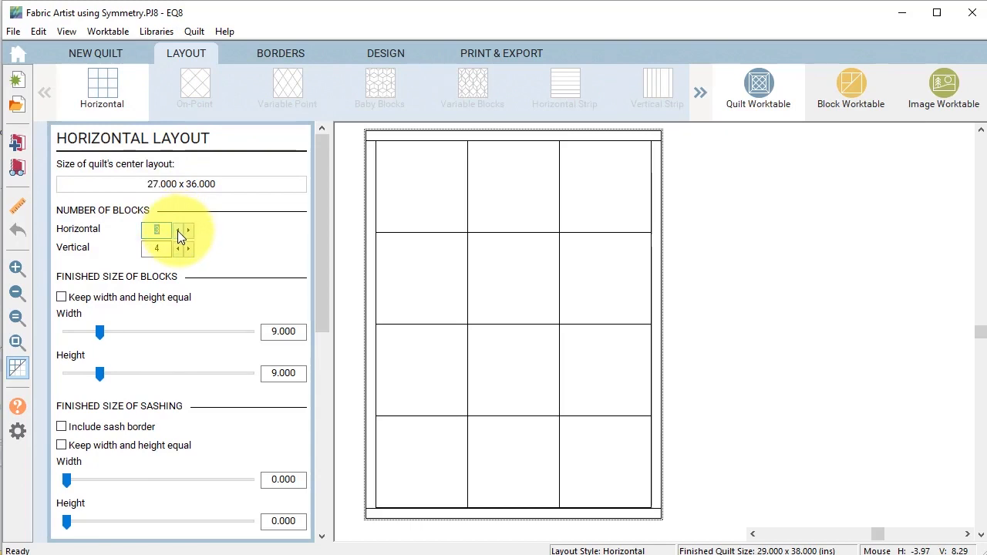
{"action": "left_click", "coordinate": [176, 248]}
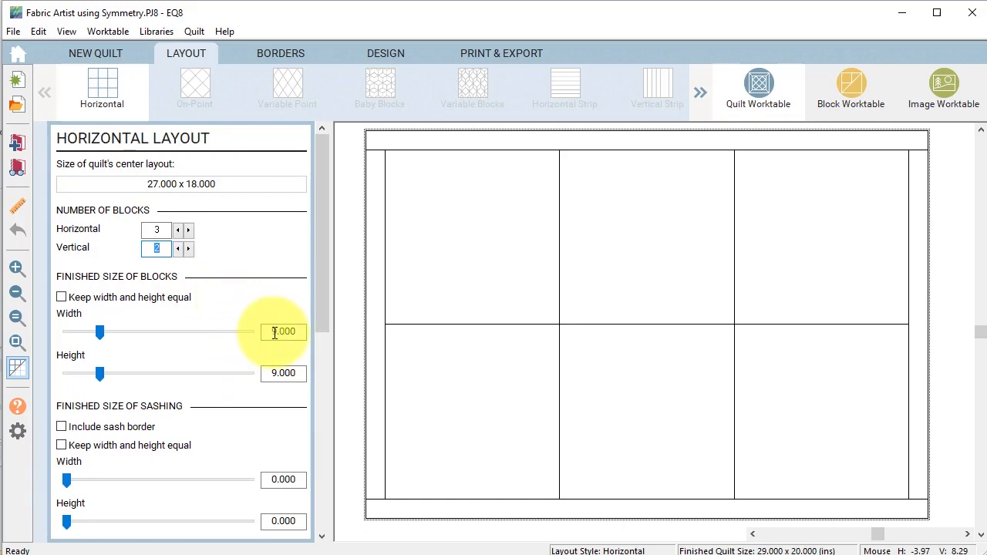
{"action": "left_click", "coordinate": [62, 296]}
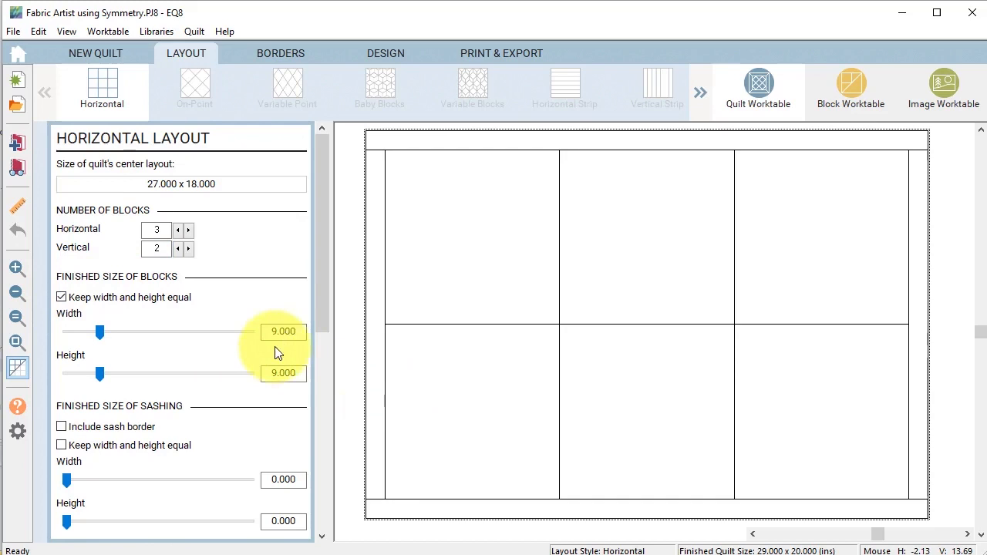
{"action": "type", "text": "12"}
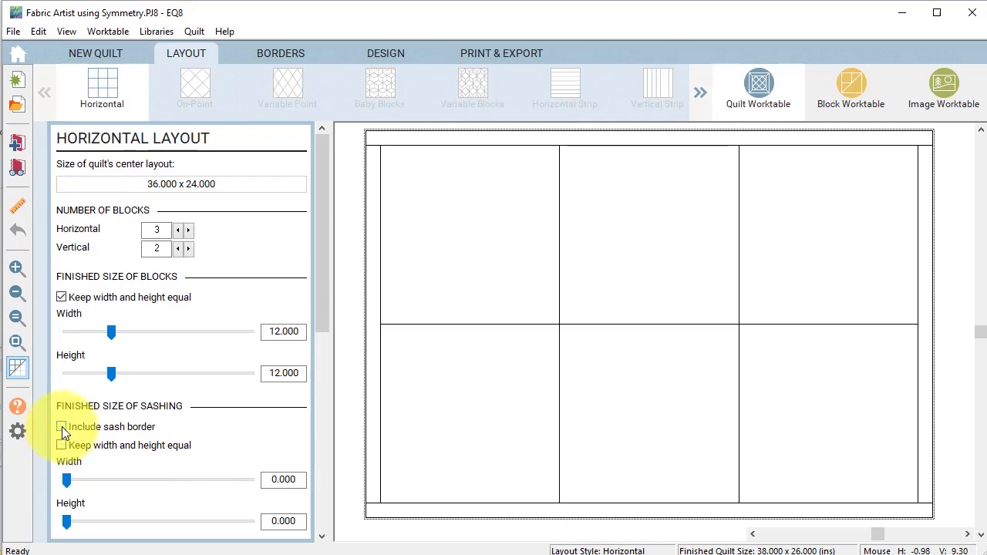
Add a sash border with 2-inch sashing kept equal in width and height
{"action": "left_click", "coordinate": [62, 426]}
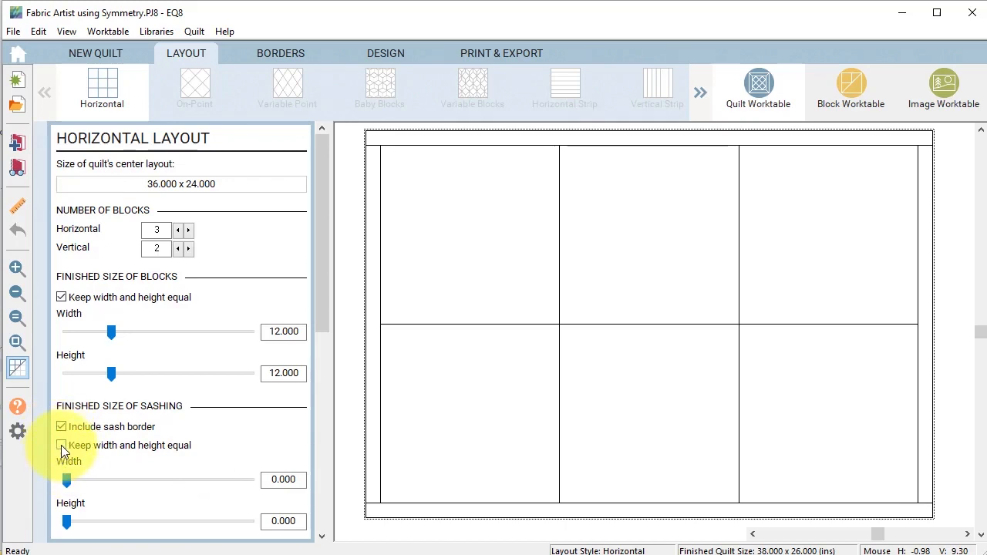
{"action": "left_click", "coordinate": [61, 445]}
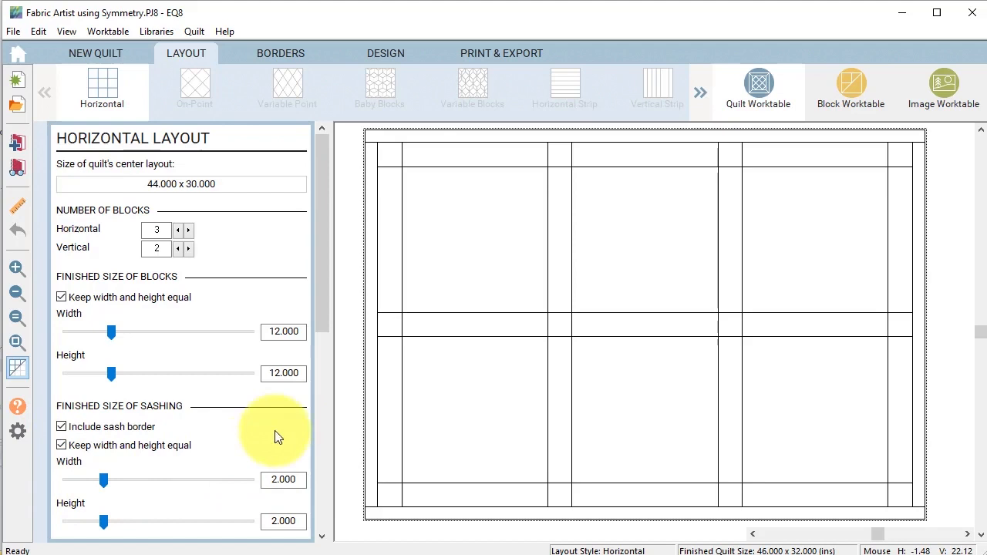
{"action": "left_click", "coordinate": [281, 53]}
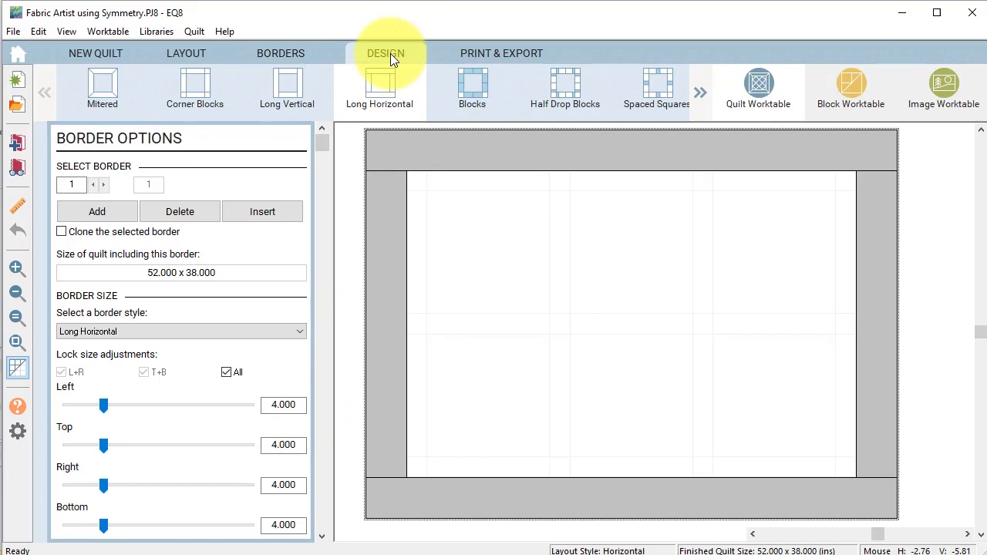
With the 4-inch long horizontal border set, move to the quilt's Design view
{"action": "left_click", "coordinate": [386, 53]}
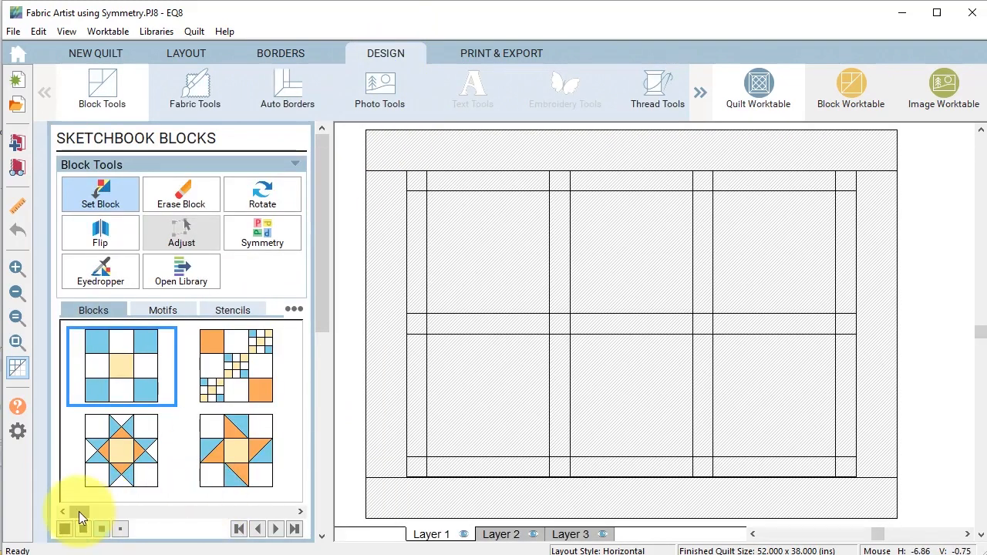
Set the blue and yellow star block into all six block spaces with Set Block
{"action": "left_click", "coordinate": [234, 451]}
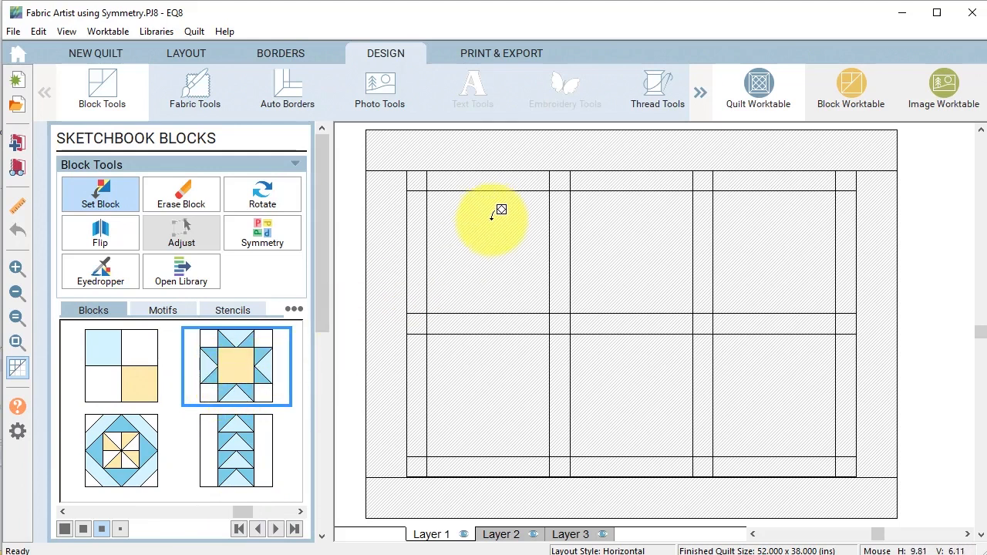
{"action": "left_click_drag", "start_coordinate": [491, 219], "coordinate": [490, 245]}
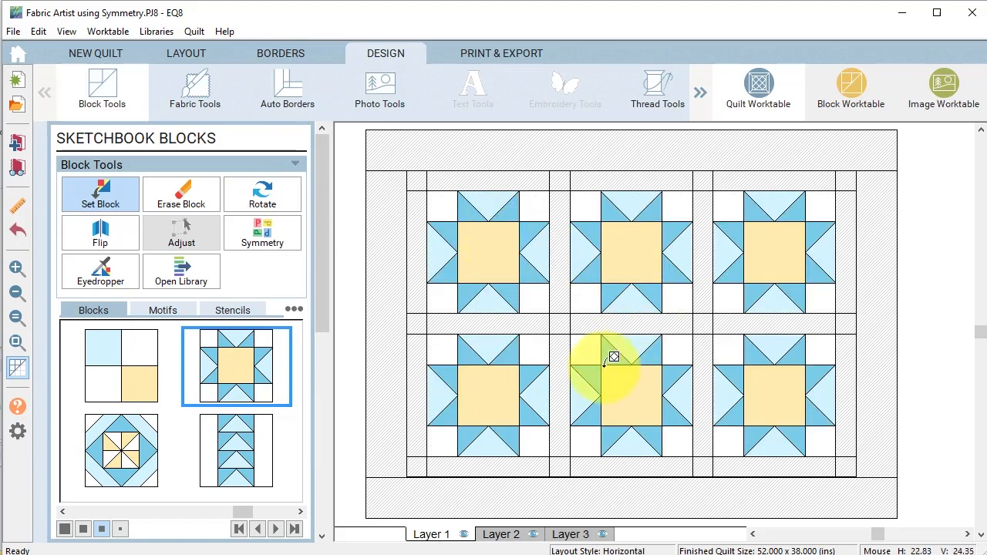
{"action": "mouse_move", "coordinate": [670, 345]}
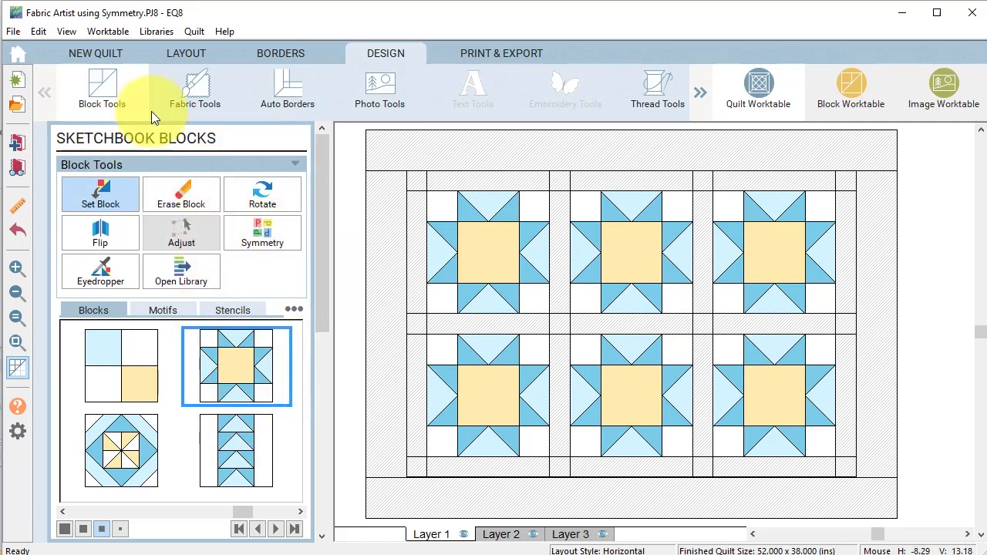
{"action": "left_click", "coordinate": [194, 88]}
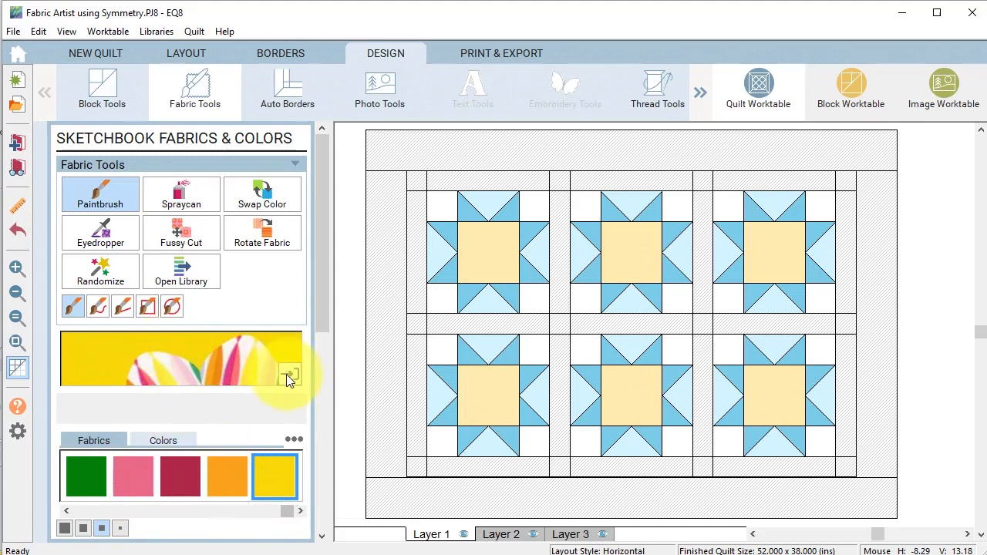
Paint each star's center square with a different symmetry photo fabric (yellow, navy, orange)
{"action": "left_click", "coordinate": [292, 378]}
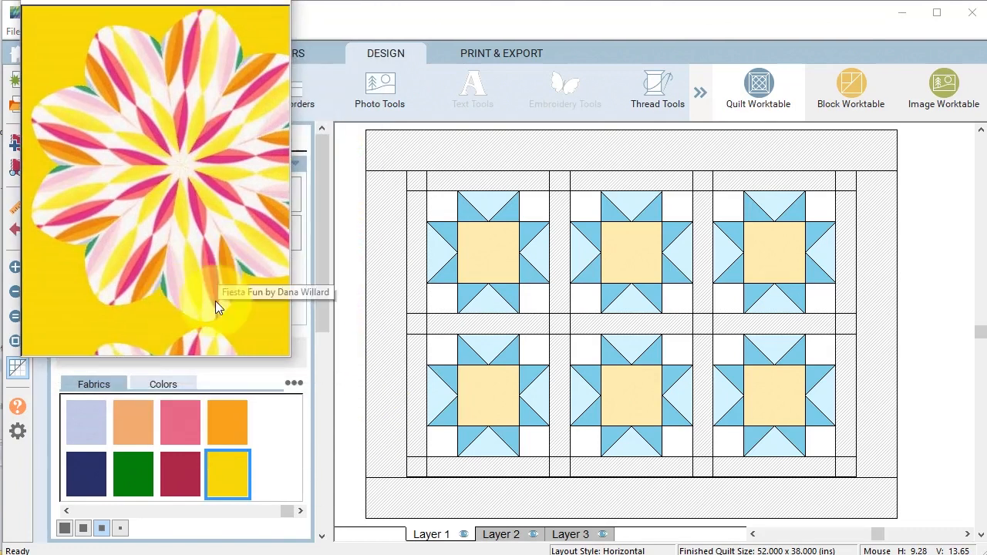
{"action": "left_click", "coordinate": [775, 398]}
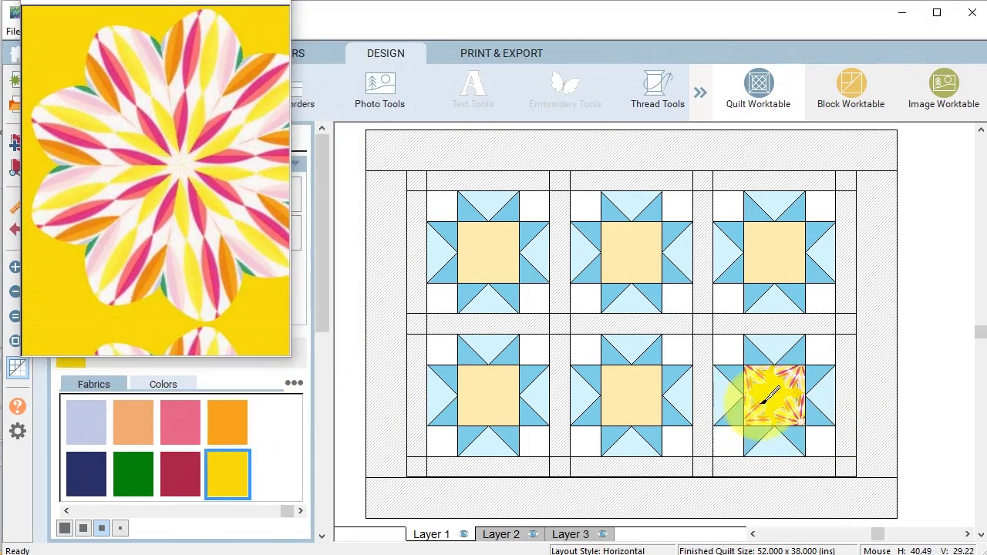
{"action": "left_click", "coordinate": [86, 475]}
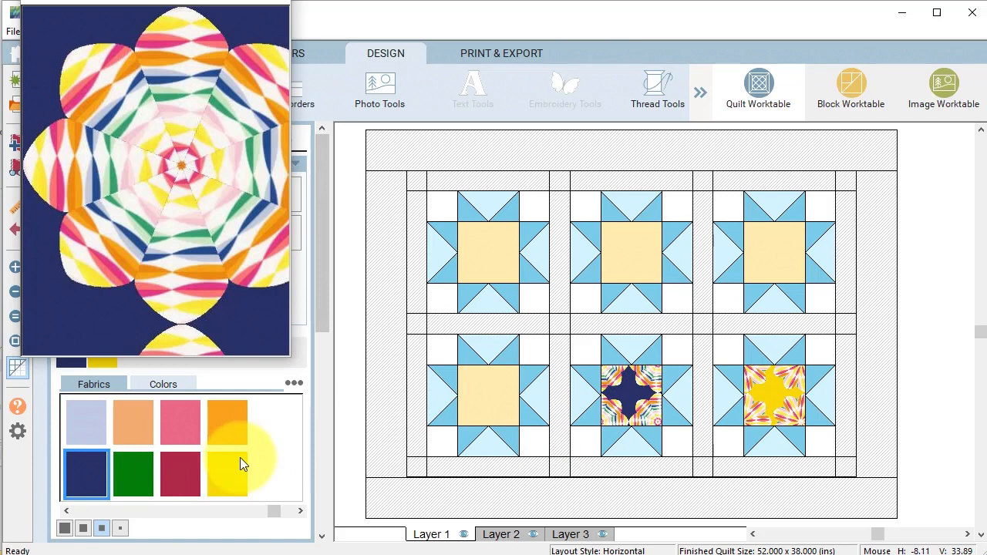
{"action": "left_click", "coordinate": [133, 474]}
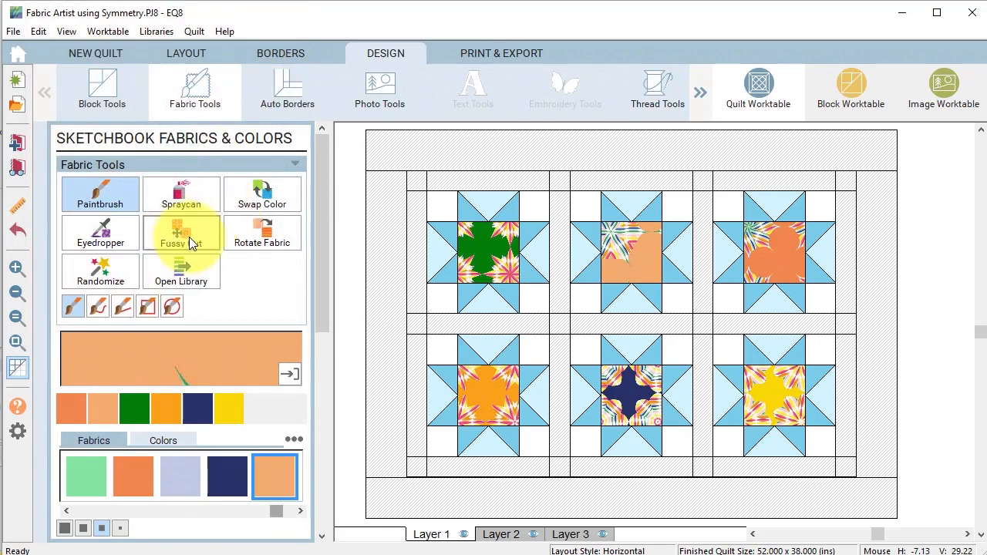
Fussy-cut each center square so its kaleidoscope medallion sits centered
{"action": "left_click", "coordinate": [182, 232]}
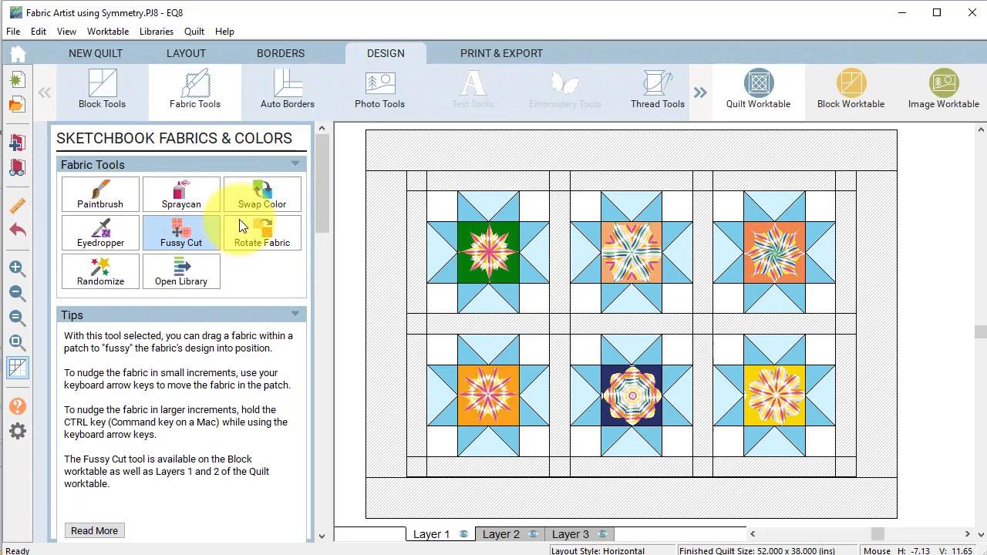
Spray white floral into star points and backgrounds and stripe fabric into the border
{"action": "left_click", "coordinate": [99, 194]}
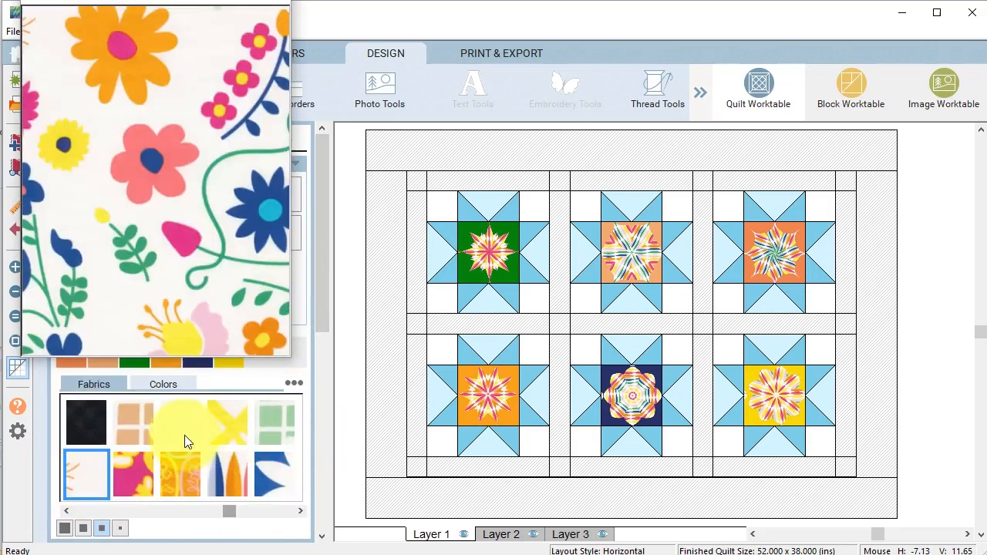
{"action": "left_click", "coordinate": [229, 422]}
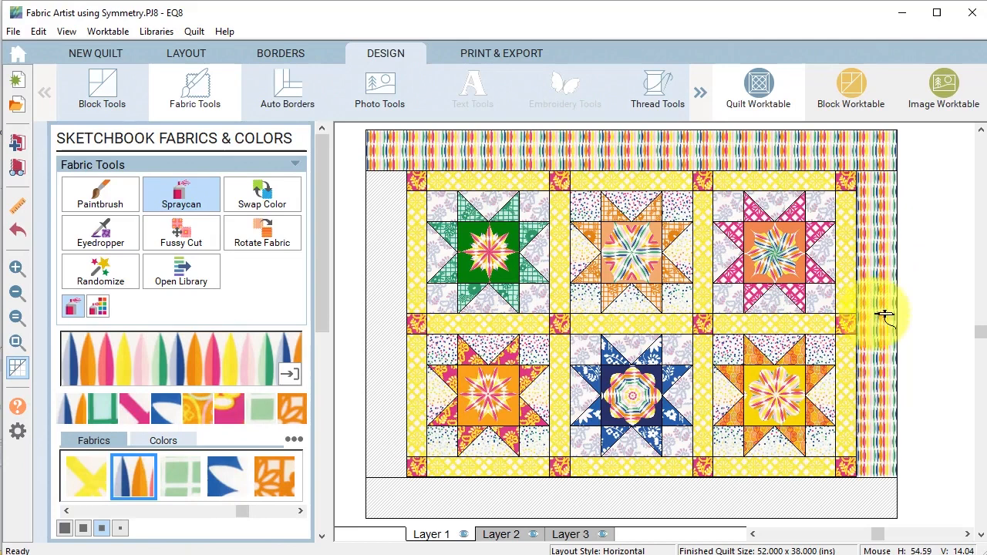
{"action": "left_click", "coordinate": [872, 316]}
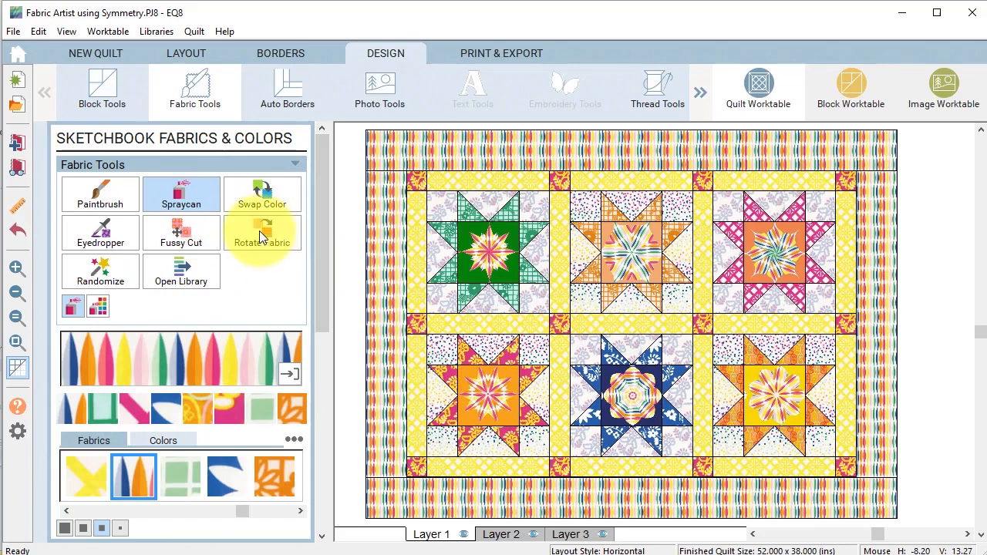
Rotate the border's stripe fabric by an advanced 45-degree angle with 4 rotations
{"action": "left_click", "coordinate": [262, 233]}
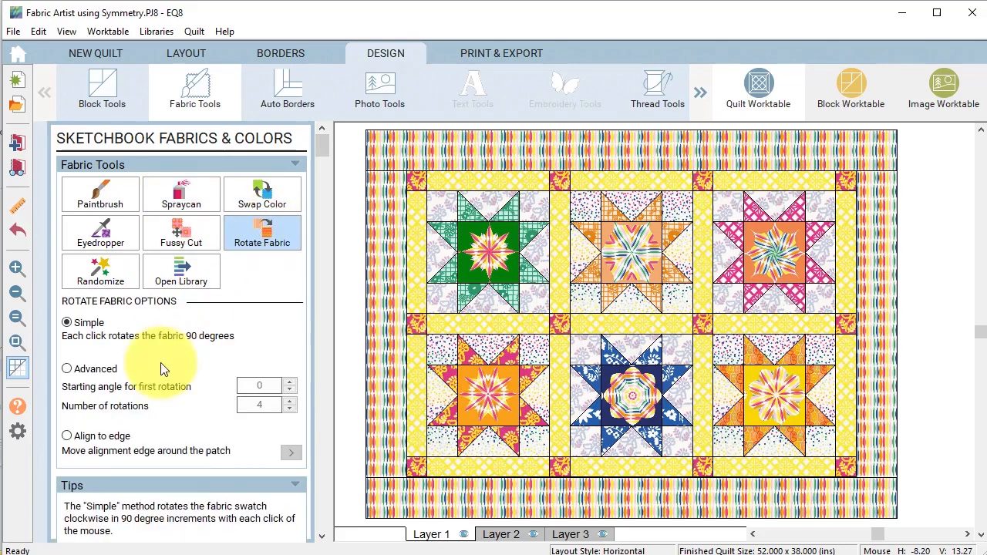
{"action": "left_click", "coordinate": [66, 369]}
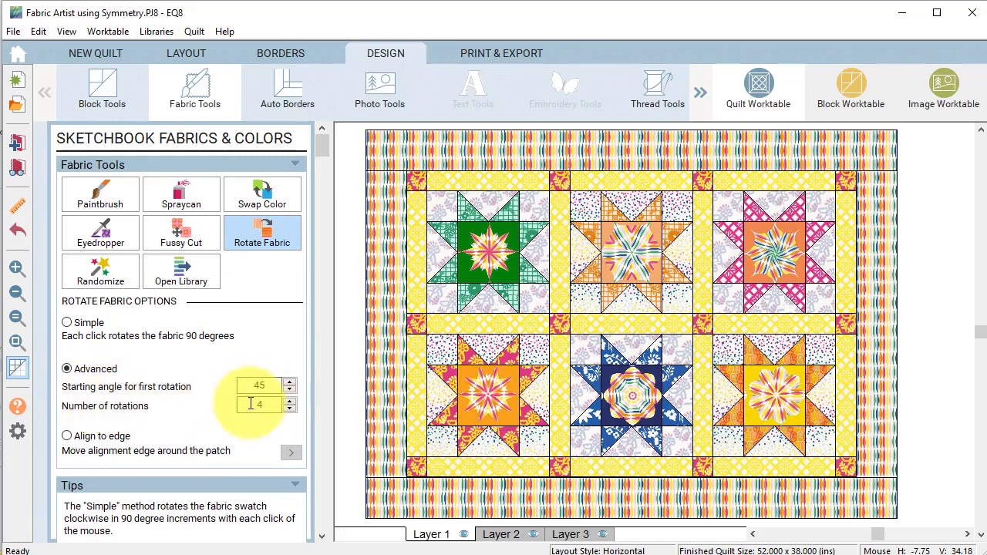
{"action": "left_click", "coordinate": [488, 256]}
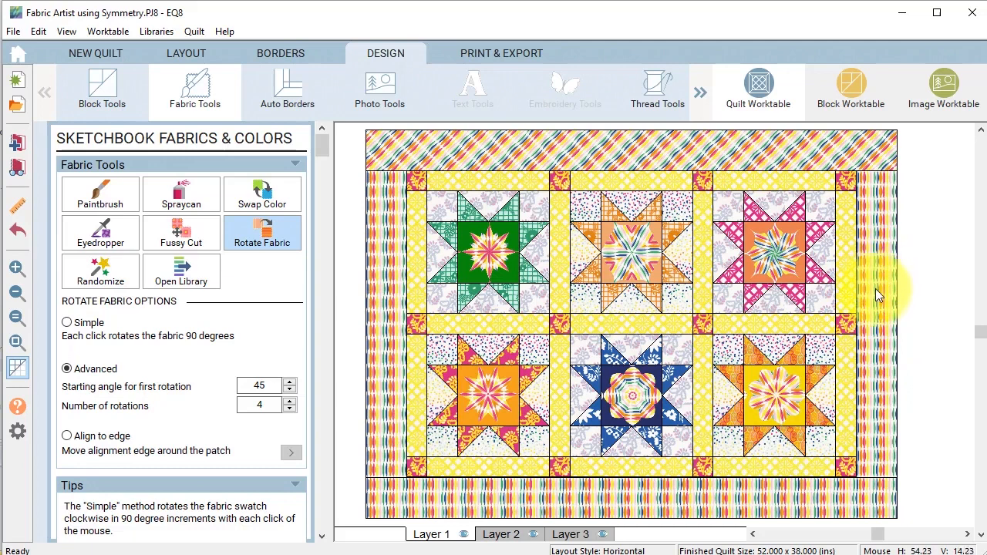
{"action": "mouse_move", "coordinate": [882, 352]}
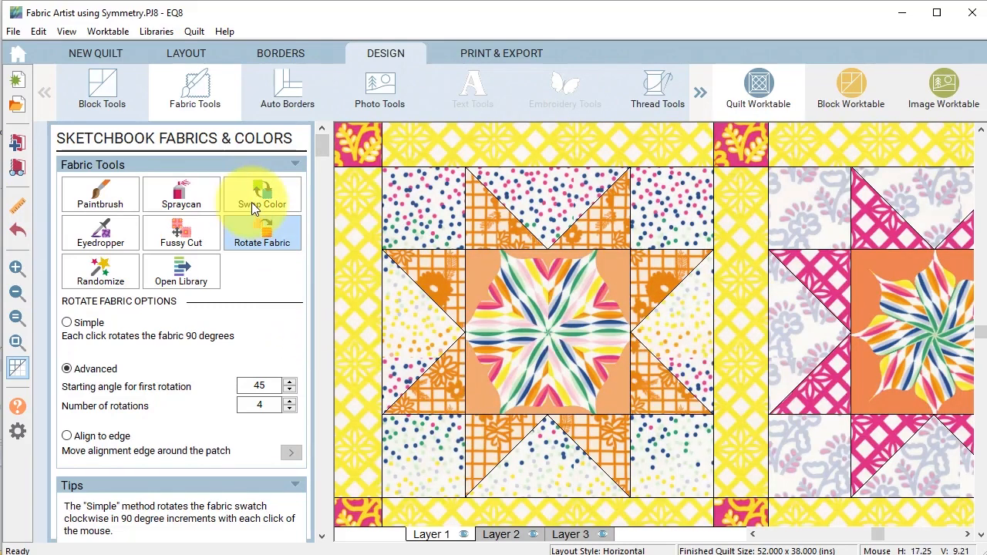
Rotate the remaining border strips diagonally and return to the Paintbrush
{"action": "left_click", "coordinate": [182, 231]}
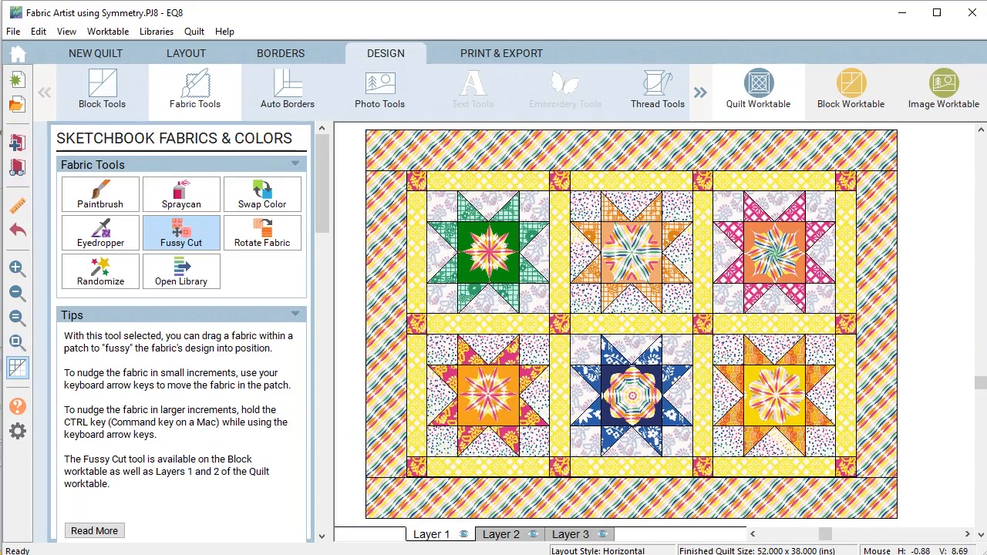
{"action": "mouse_move", "coordinate": [17, 145]}
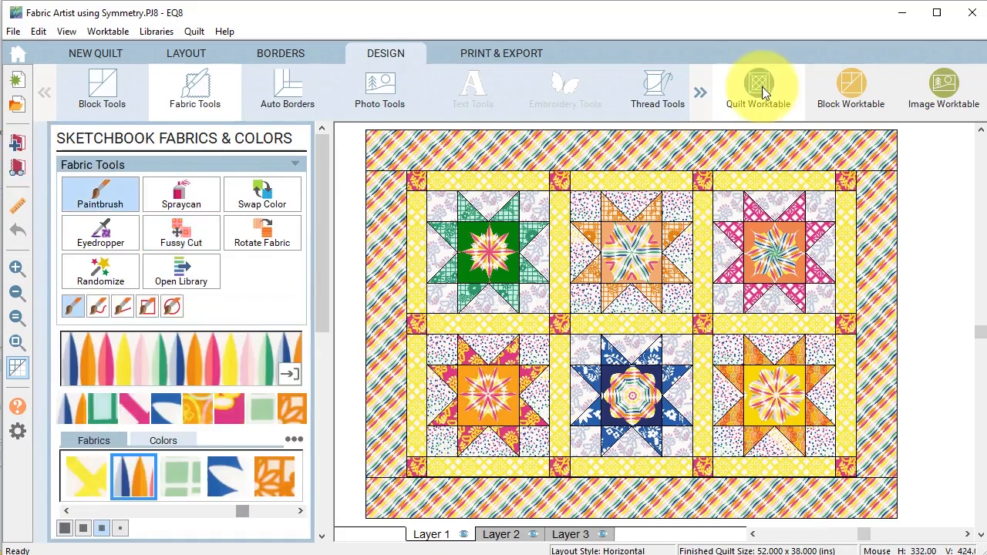
{"action": "mouse_move", "coordinate": [352, 290]}
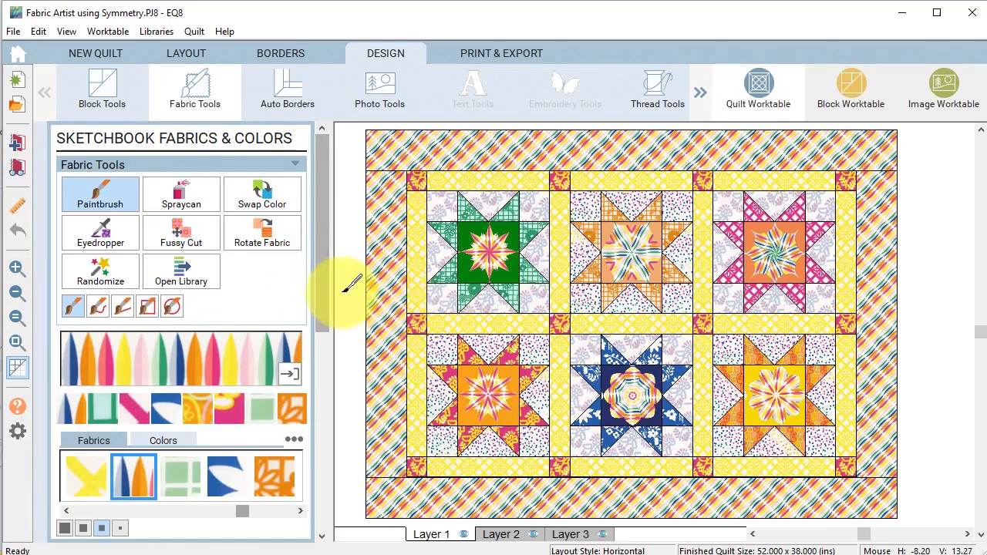
{"action": "mouse_move", "coordinate": [944, 90]}
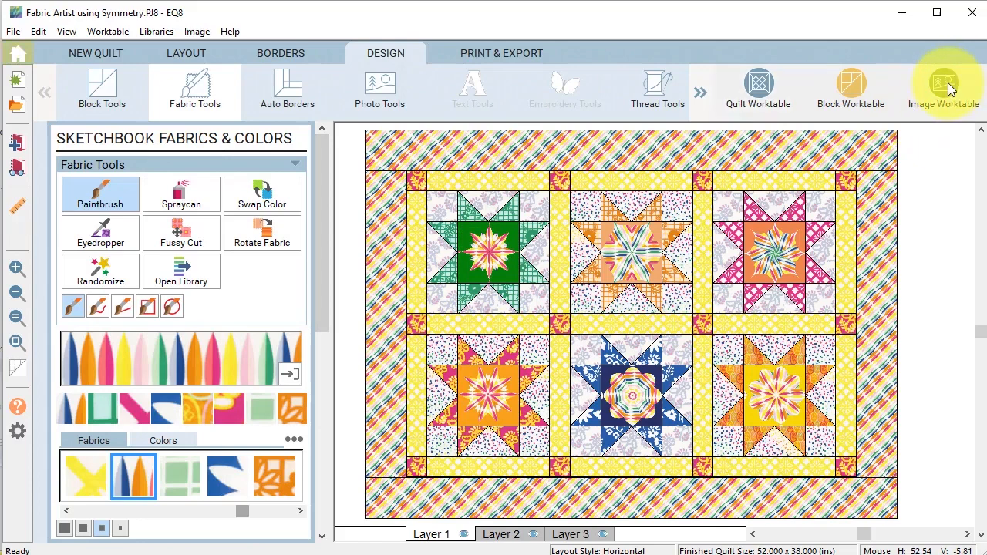
Go to the Image Worktable's Print & Export options and launch Photo Layout
{"action": "left_click", "coordinate": [944, 87]}
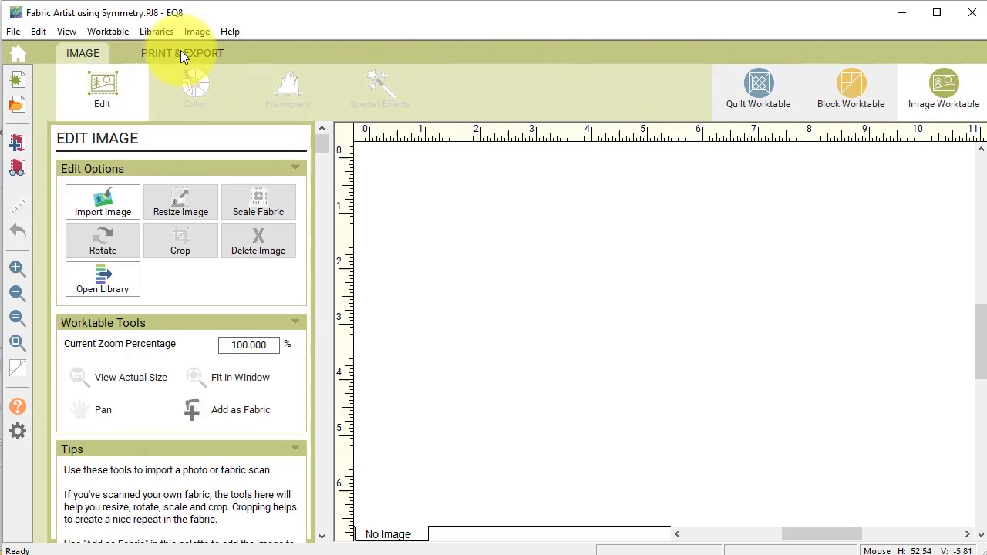
{"action": "left_click", "coordinate": [182, 52]}
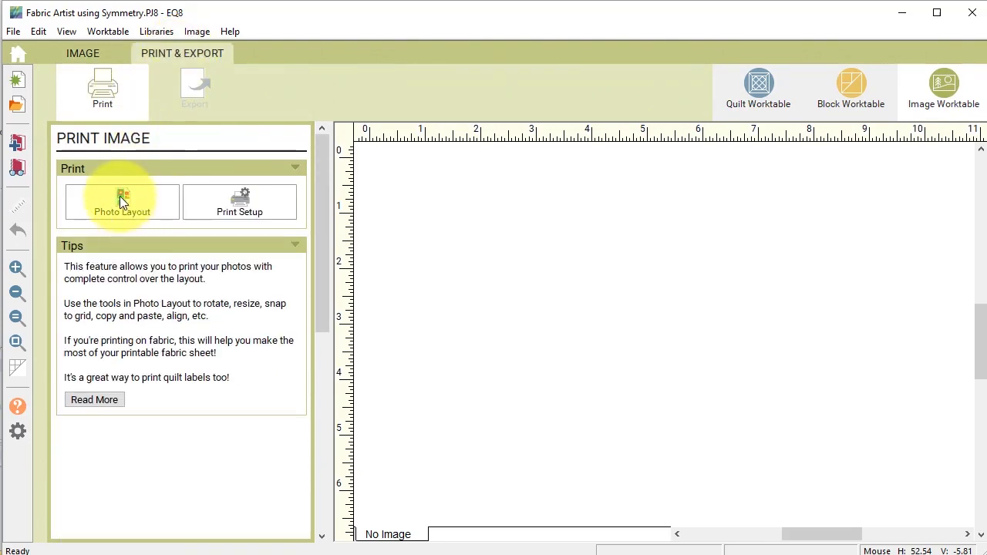
{"action": "left_click", "coordinate": [122, 201]}
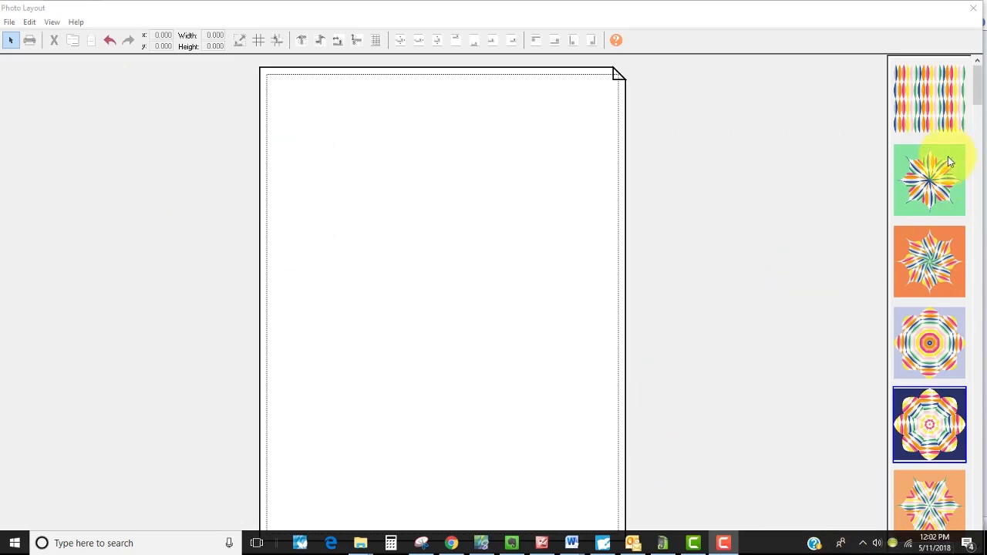
Size the navy flower design to 6.25 x 6.25 in and move it near the page top
{"action": "scroll", "scroll_direction": "down", "scroll_amount": 3}
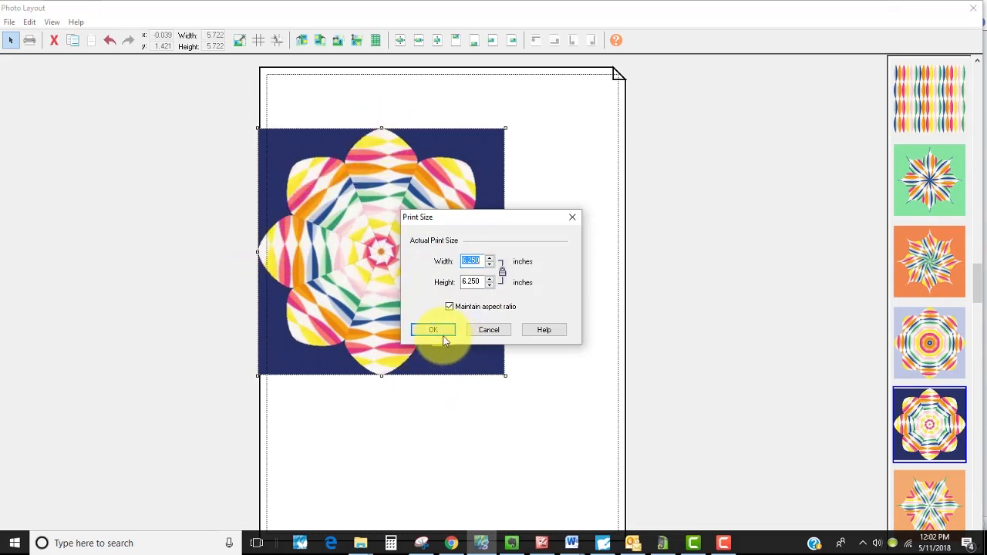
{"action": "mouse_move", "coordinate": [445, 302]}
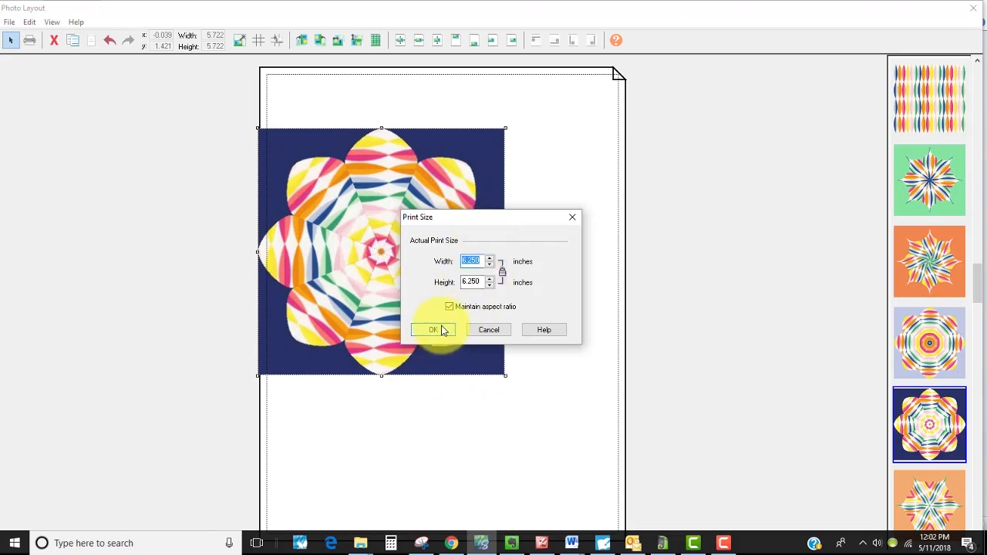
{"action": "mouse_move", "coordinate": [438, 333]}
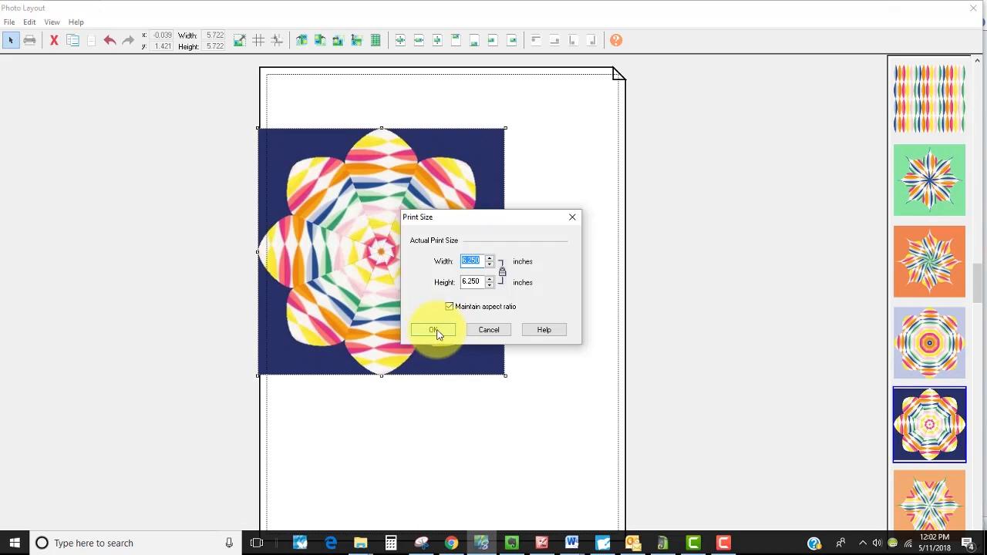
{"action": "left_click", "coordinate": [432, 331]}
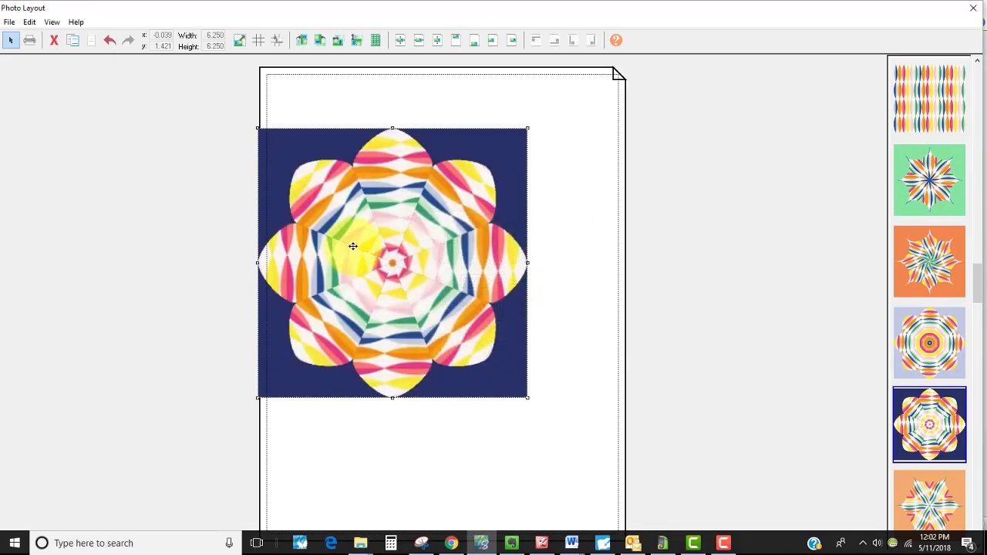
{"action": "left_click_drag", "start_coordinate": [353, 246], "coordinate": [410, 212]}
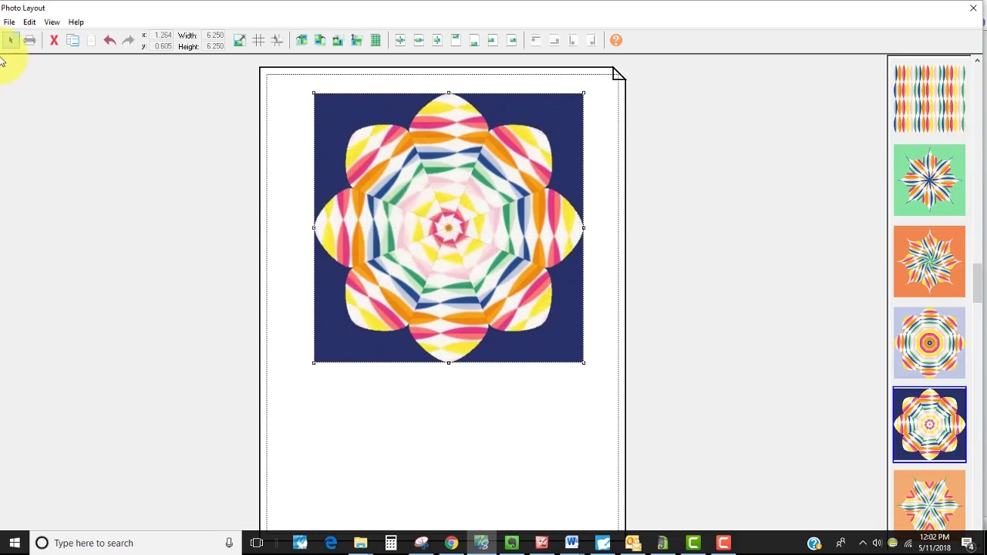
{"action": "mouse_move", "coordinate": [31, 40]}
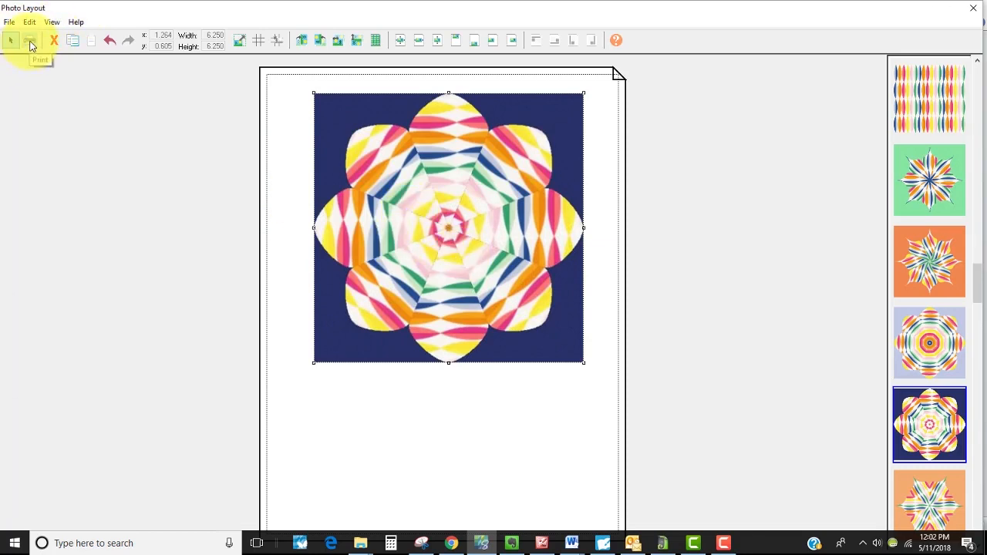
{"action": "left_click", "coordinate": [31, 40]}
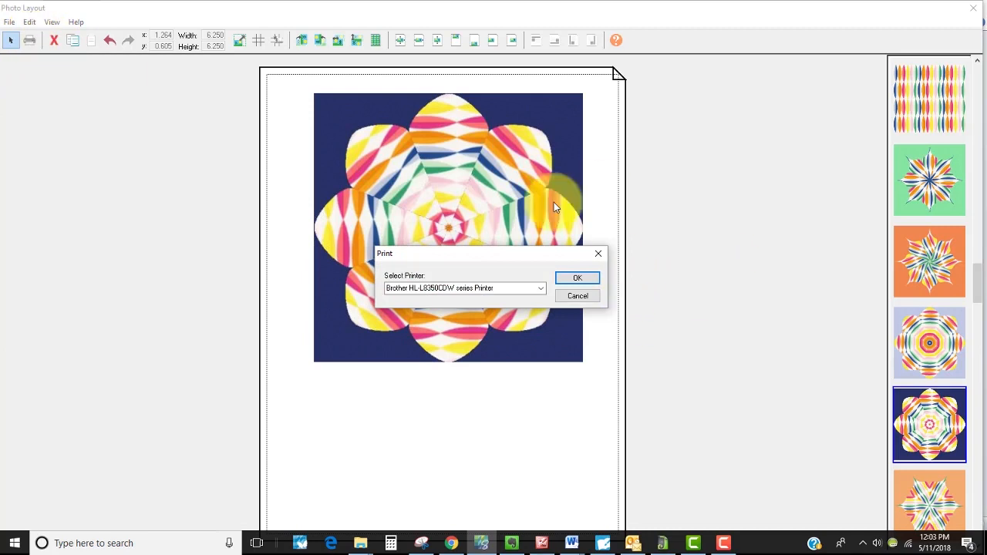
{"action": "left_click", "coordinate": [540, 289]}
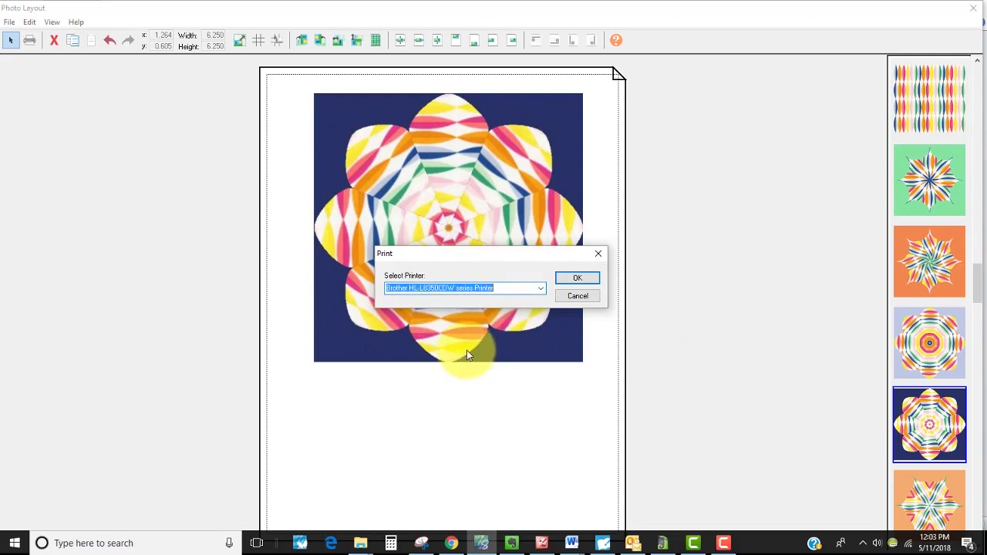
{"action": "mouse_move", "coordinate": [451, 362]}
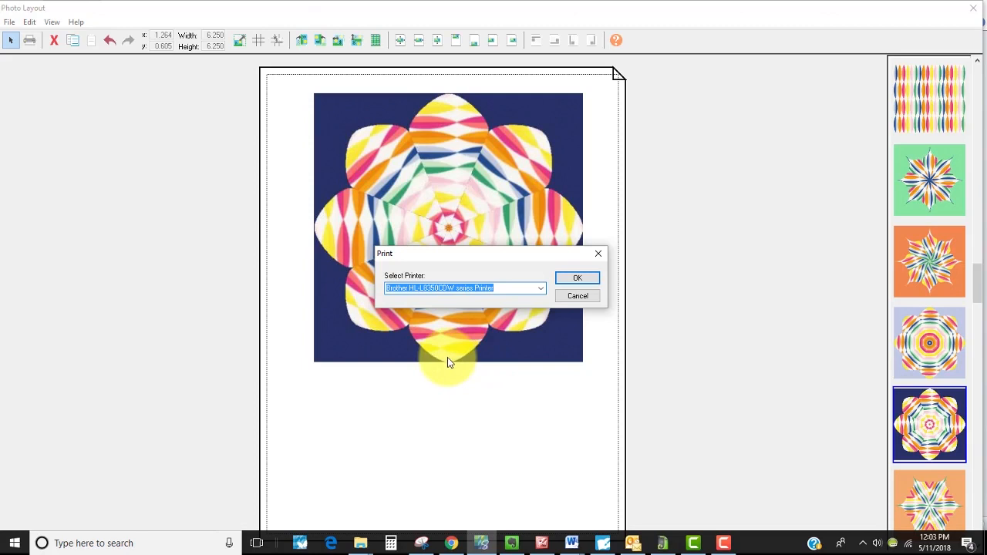
{"action": "mouse_move", "coordinate": [466, 353]}
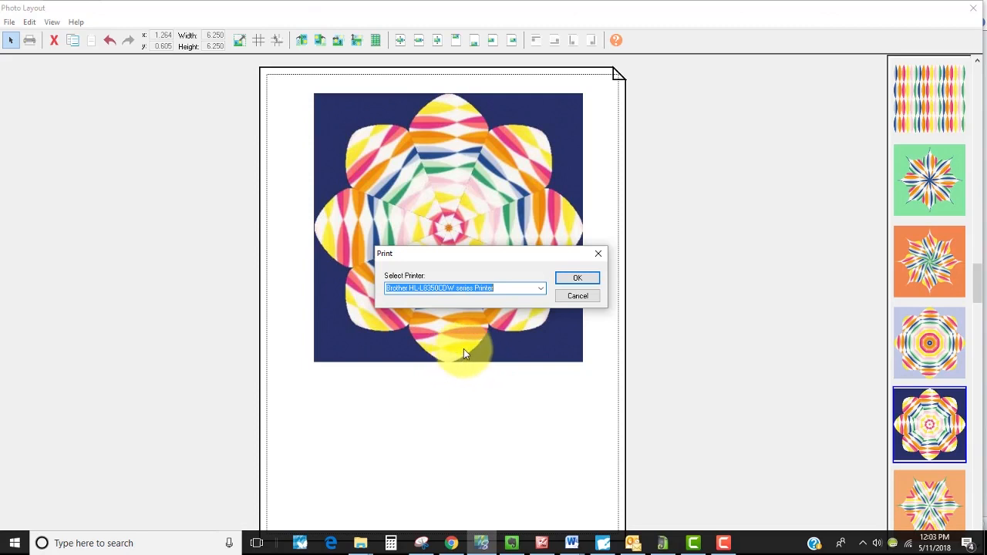
{"action": "mouse_move", "coordinate": [615, 268]}
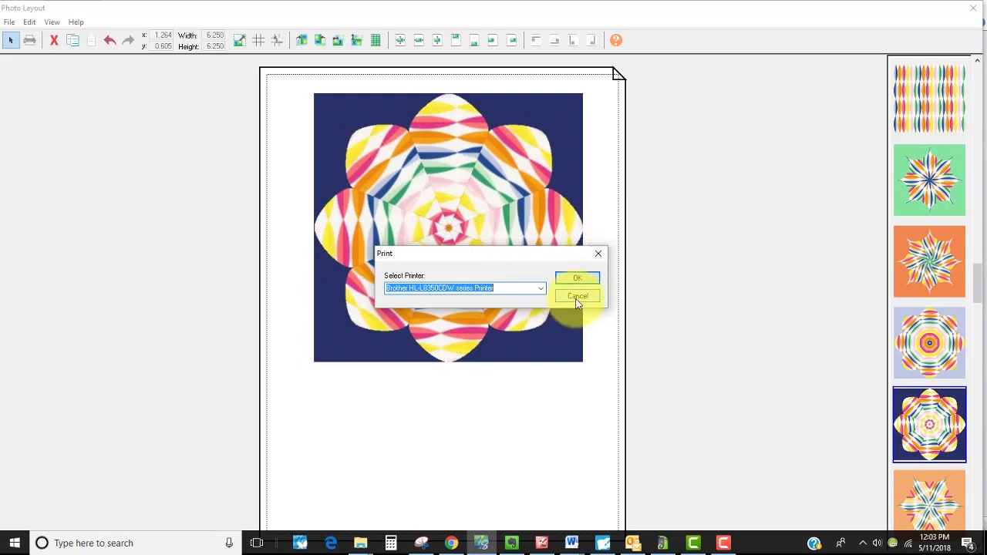
{"action": "left_click", "coordinate": [577, 296]}
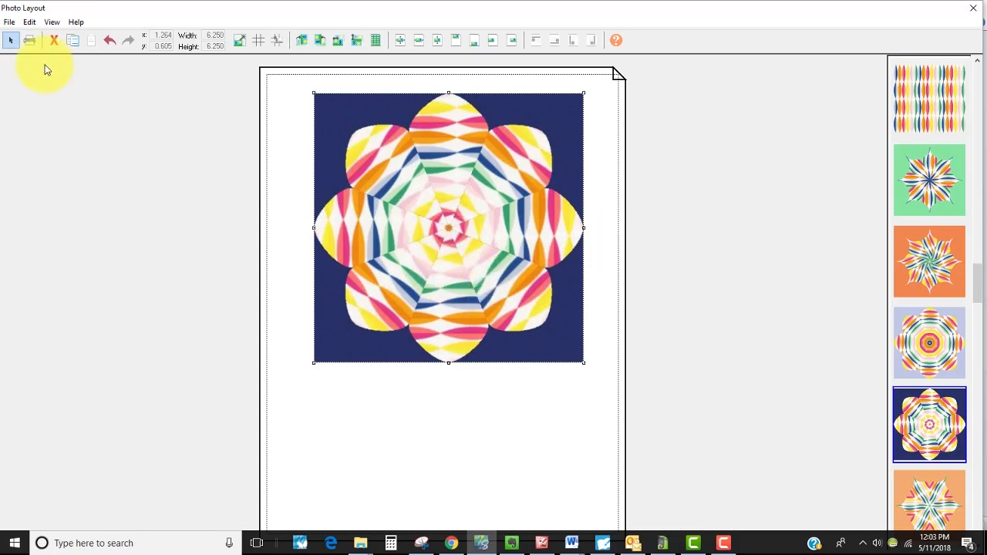
Place the orange star design on the page and set its print width to 6.25 in
{"action": "left_click", "coordinate": [54, 40]}
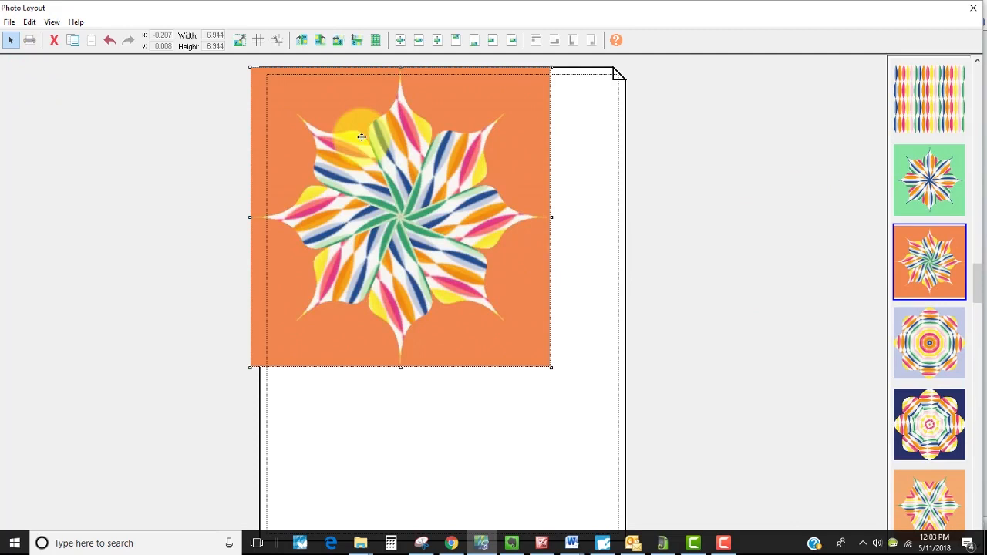
{"action": "left_click_drag", "start_coordinate": [361, 137], "coordinate": [381, 159]}
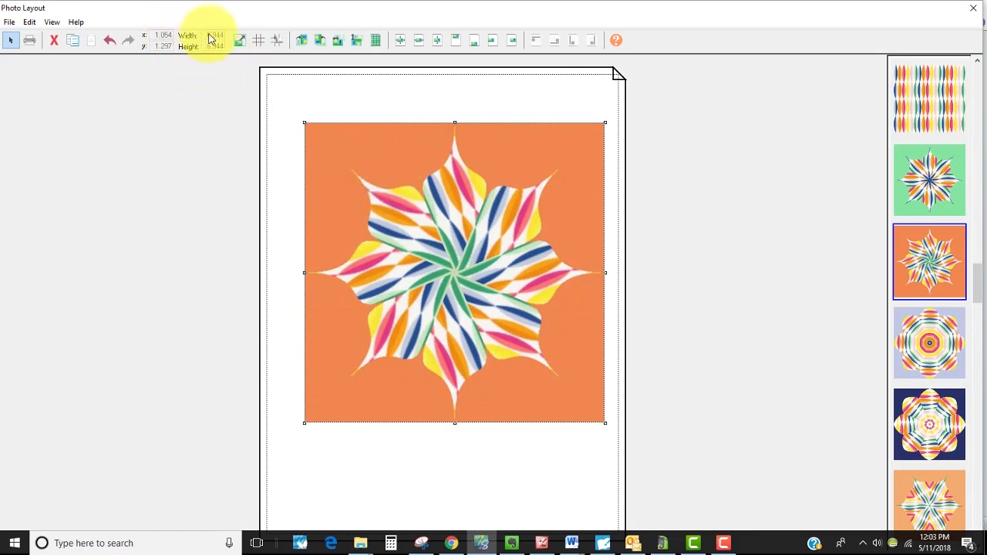
{"action": "left_click", "coordinate": [216, 36]}
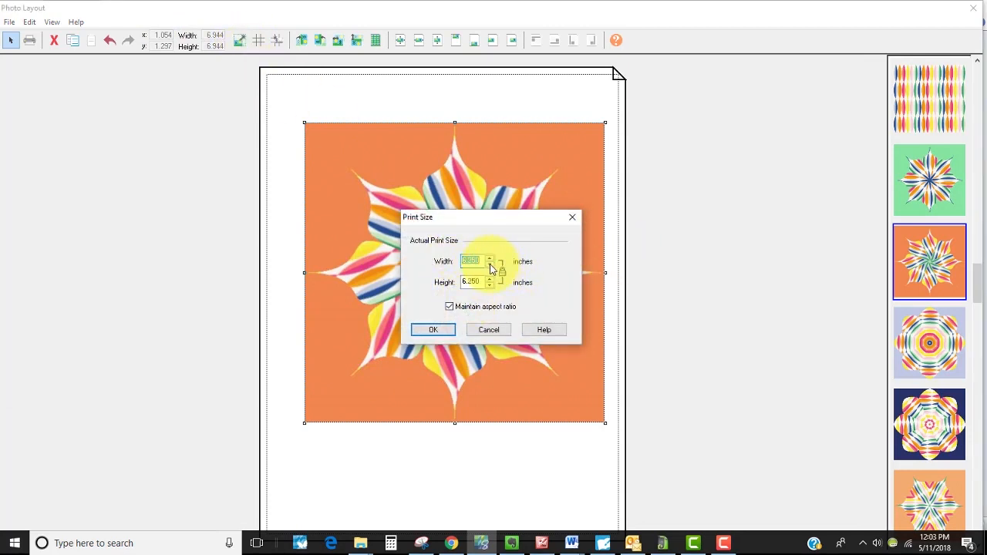
{"action": "left_click", "coordinate": [432, 330]}
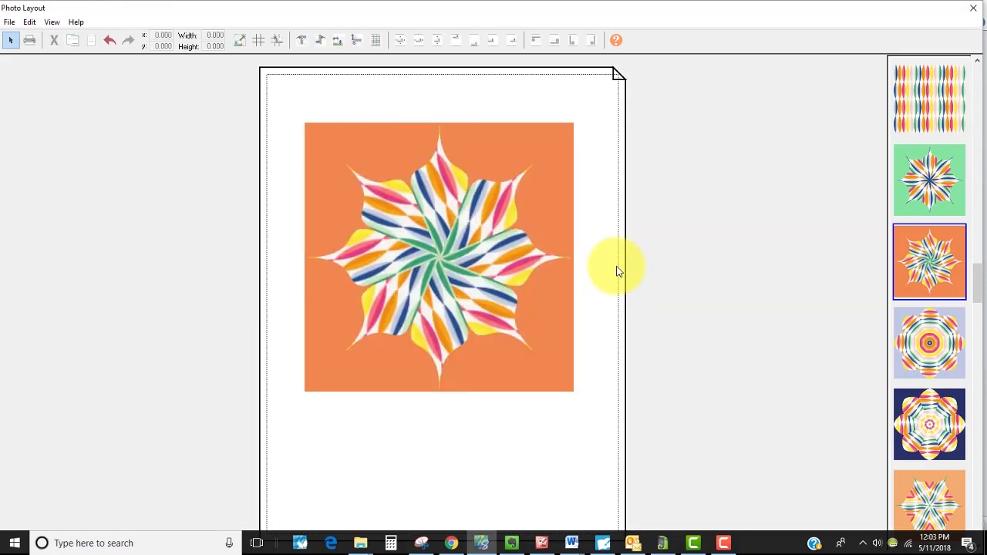
{"action": "mouse_move", "coordinate": [725, 543]}
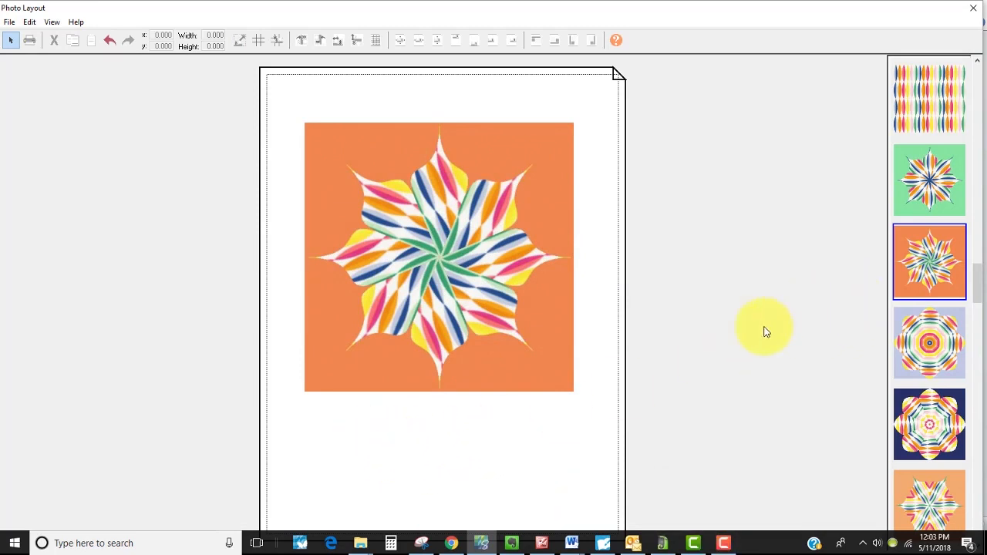
{"action": "mouse_move", "coordinate": [732, 509]}
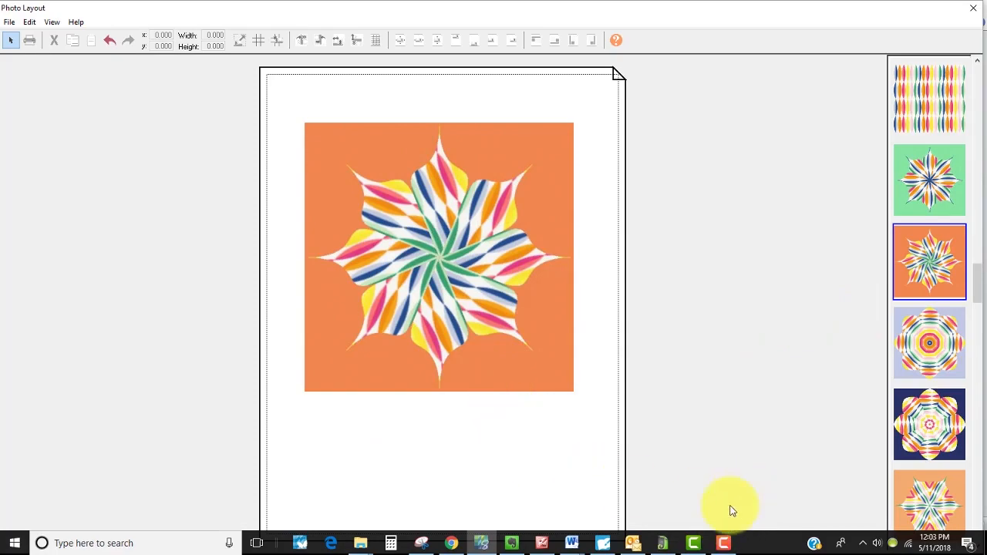